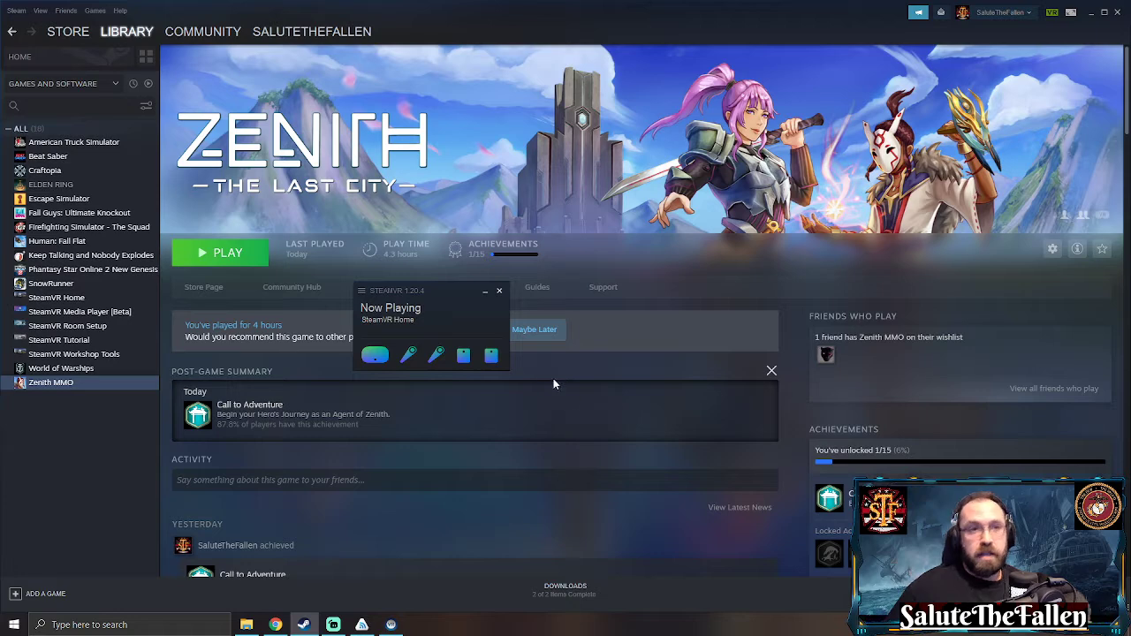
Bring the SteamVR status window forward and open its menu toward Settings.
left_click(361, 290)
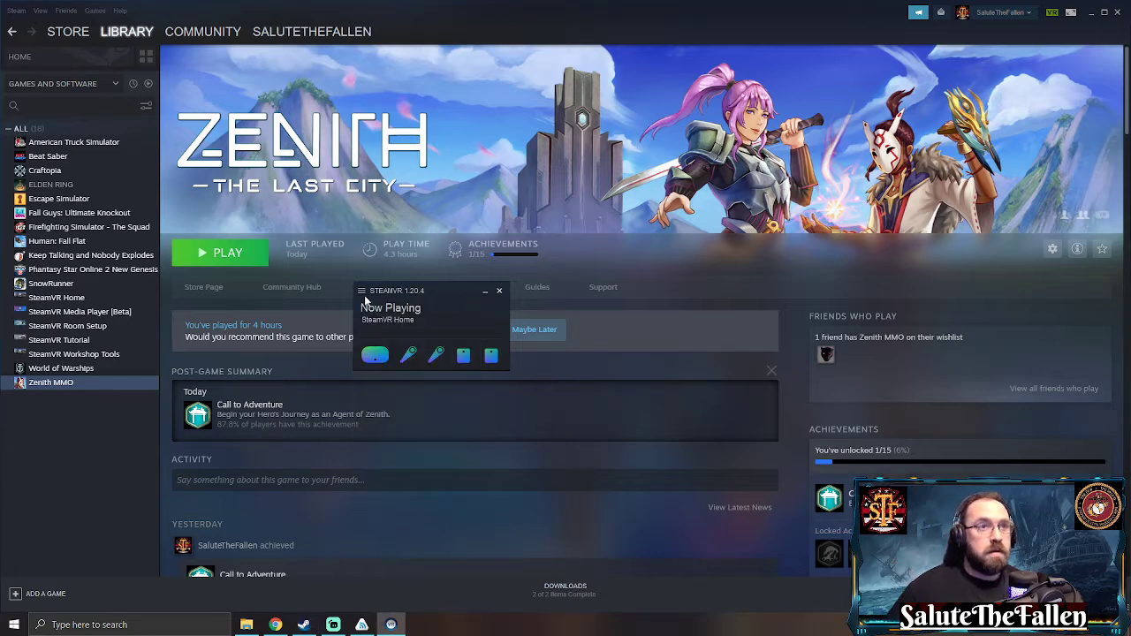
left_click(361, 290)
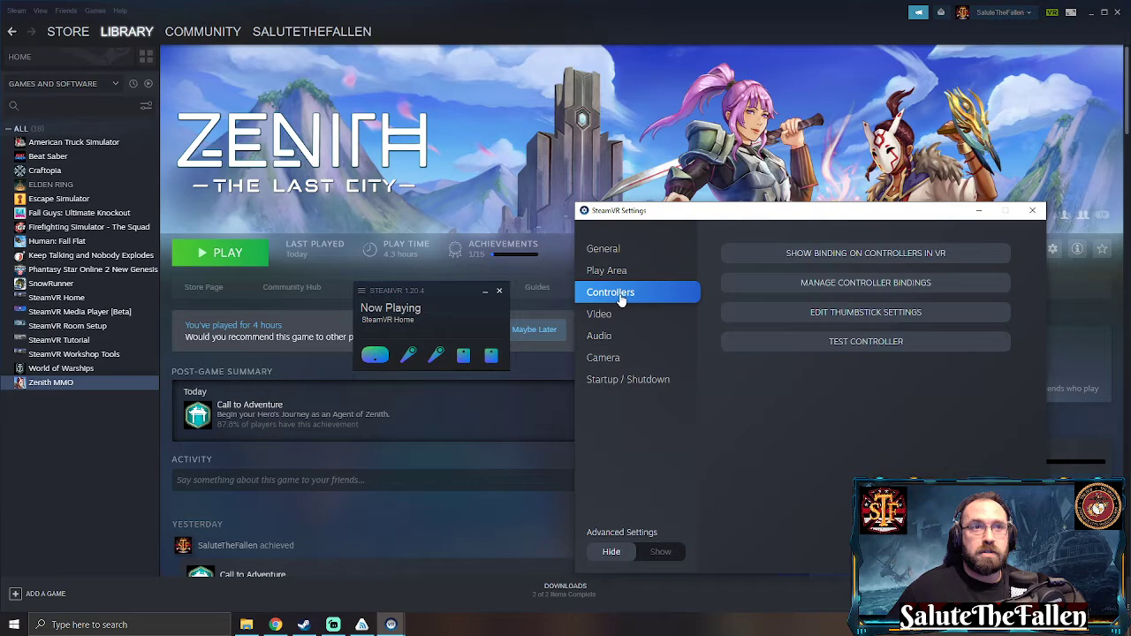
mouse_move(890, 293)
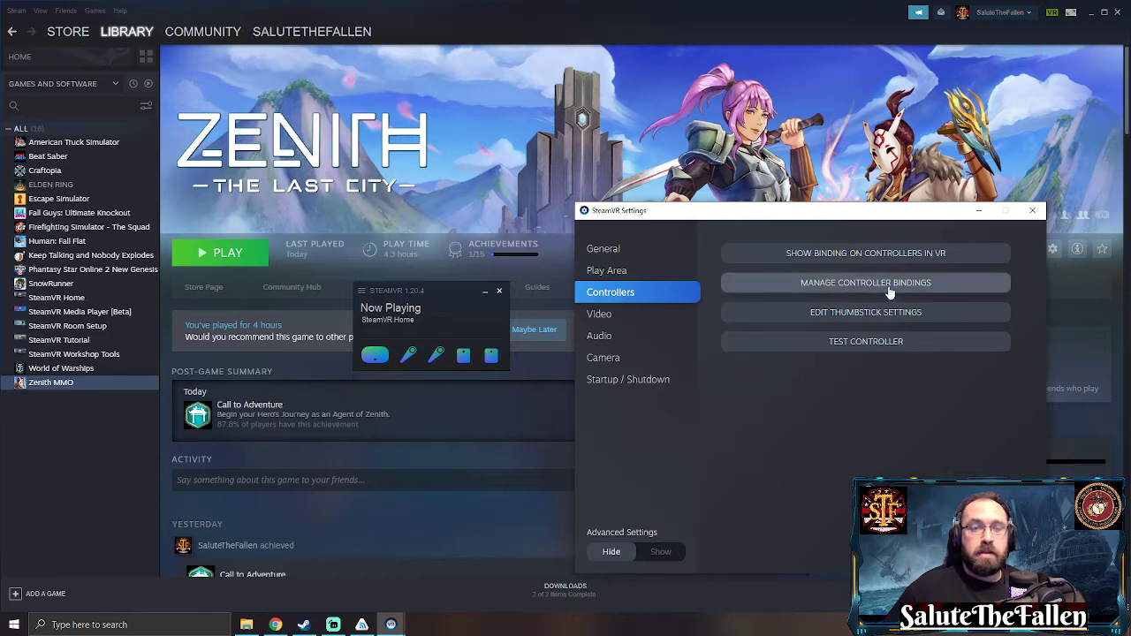
Open Manage Controller Bindings and select Zenith MMO as the application.
left_click(865, 283)
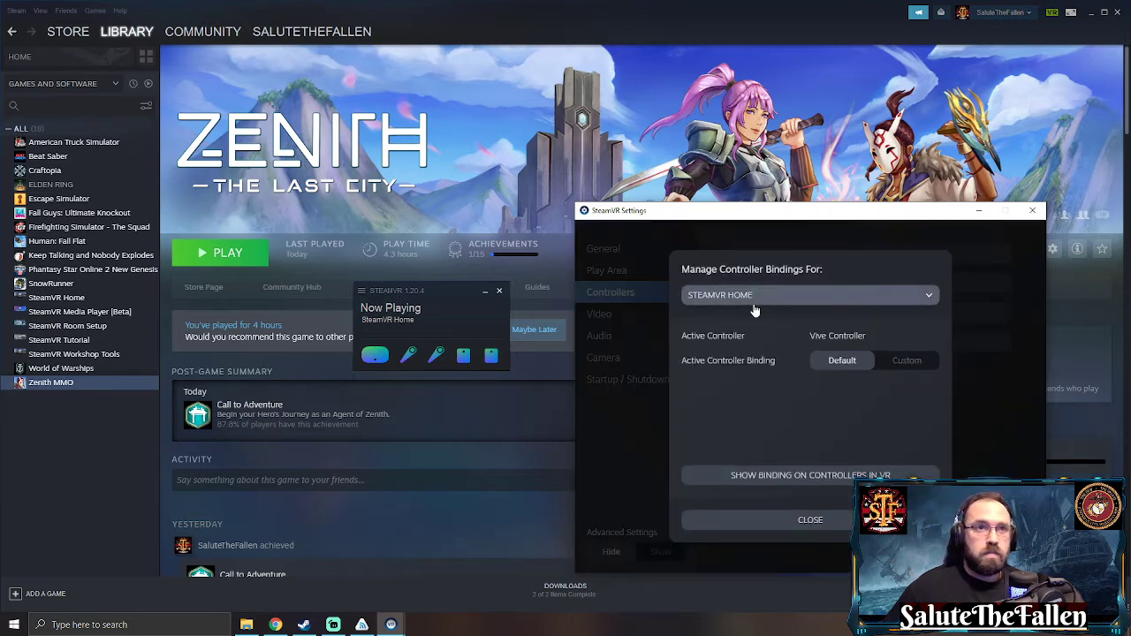
left_click(809, 294)
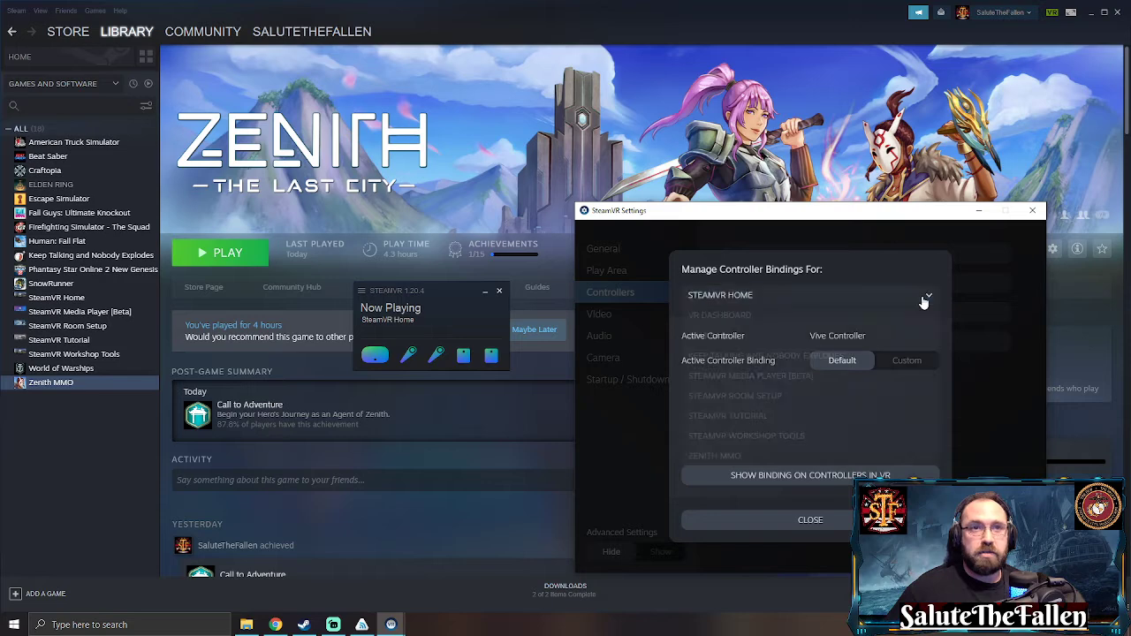
left_click(713, 455)
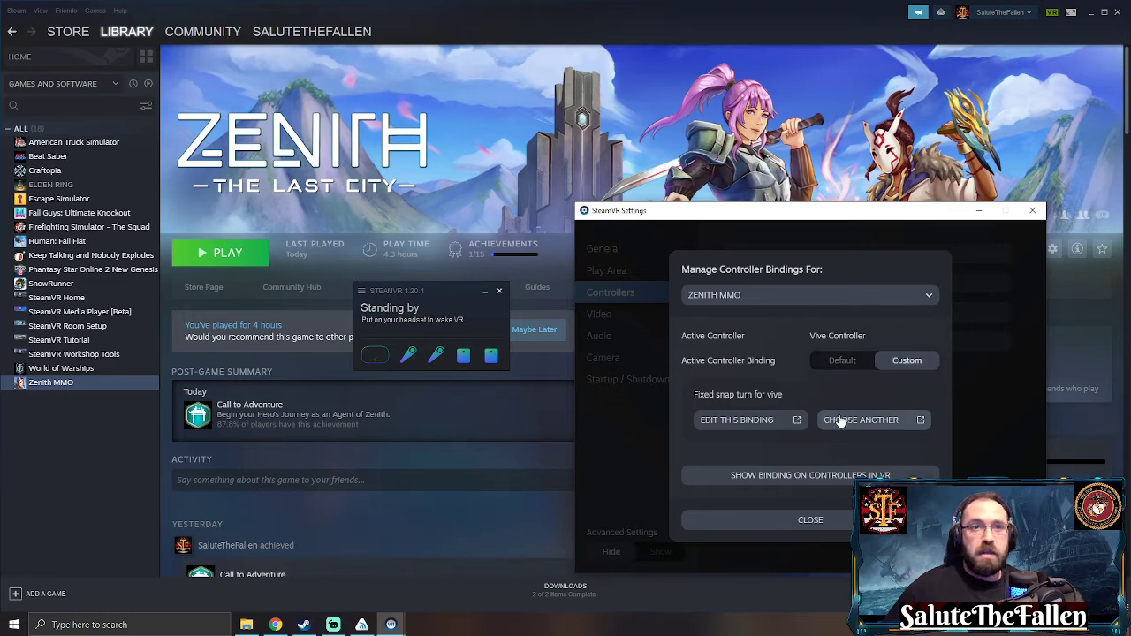
Browse Zenith MMO's alternative bindings, minimizing the status window and scrolling the list.
left_click(861, 420)
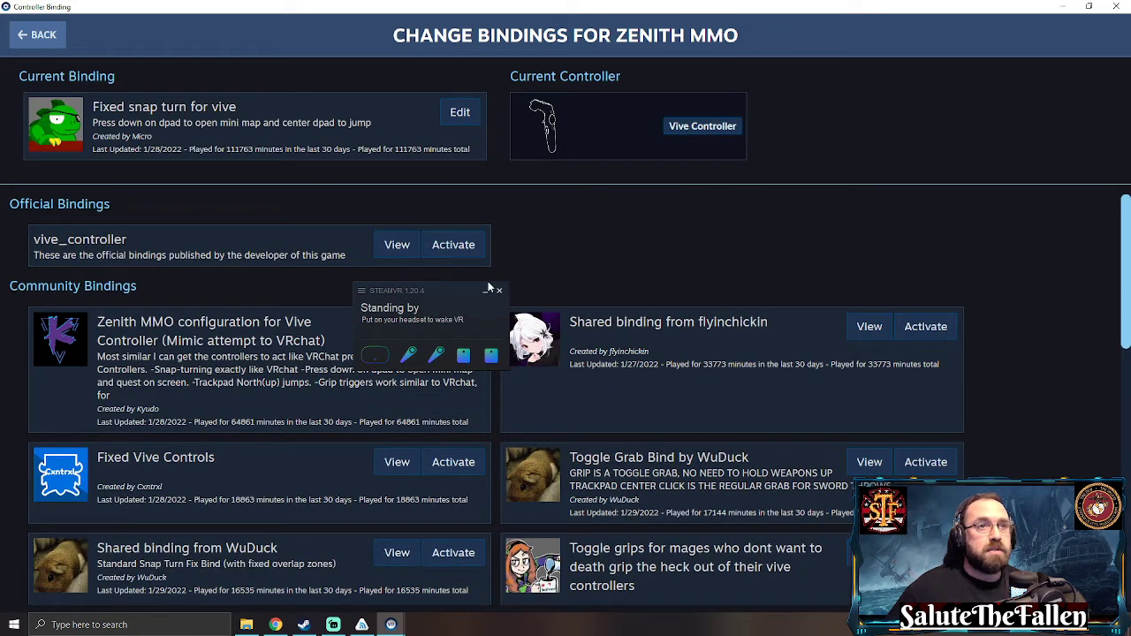
left_click(499, 291)
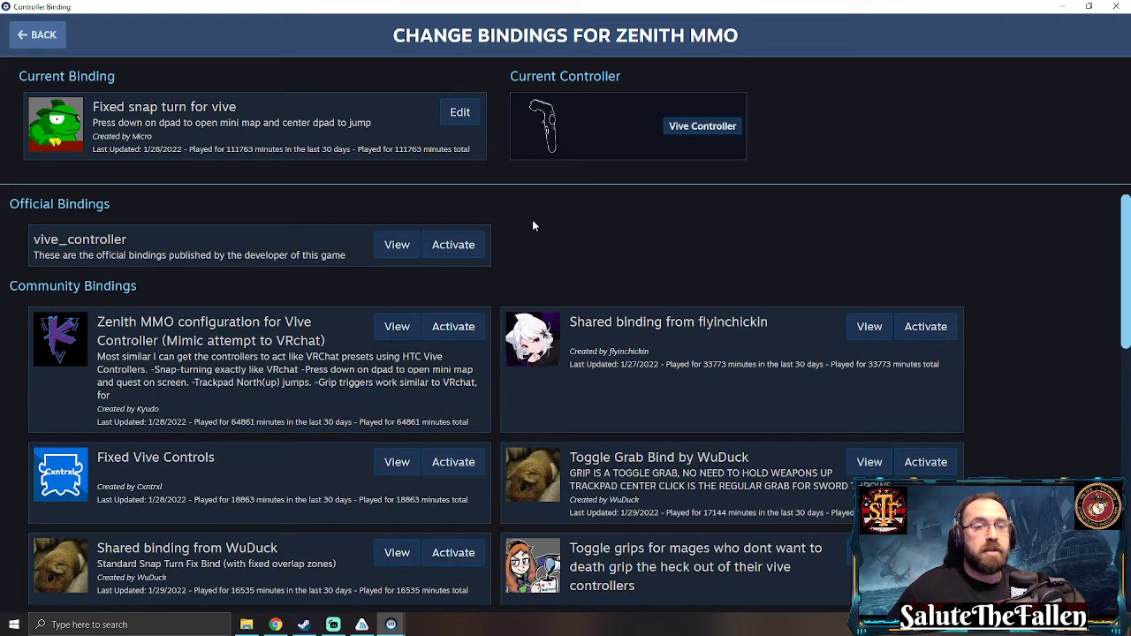
scroll("down", 3)
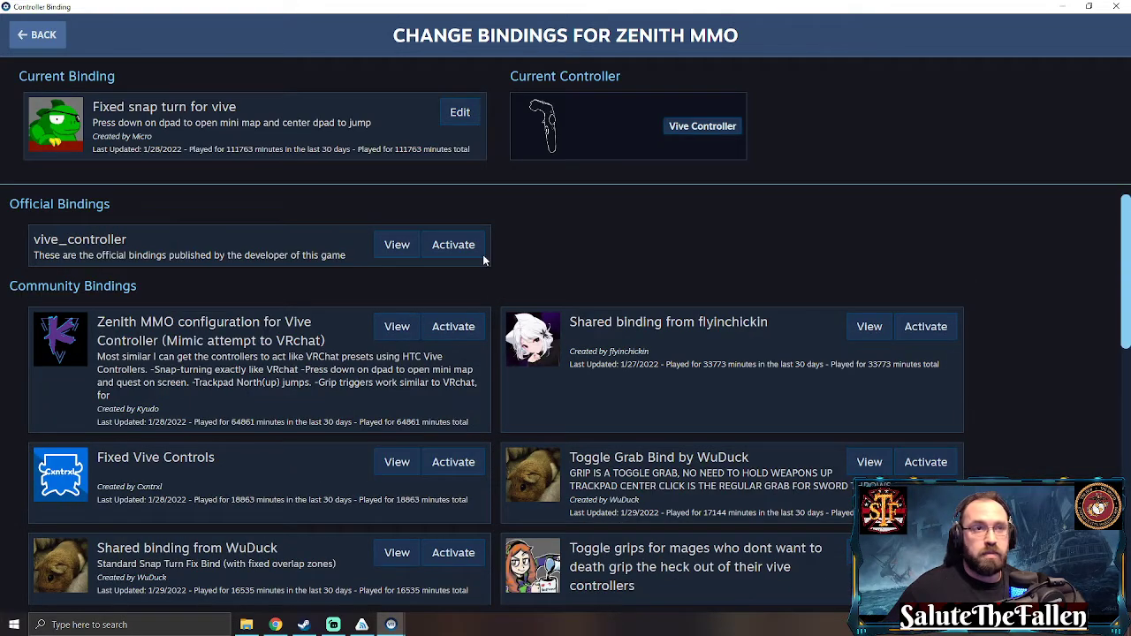
mouse_move(190, 116)
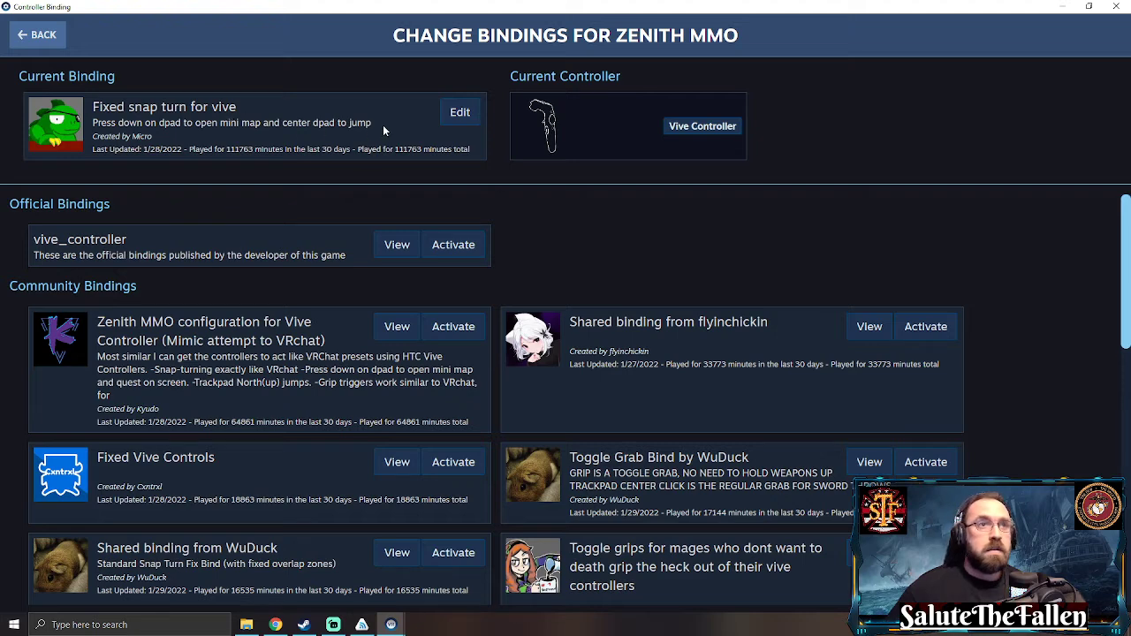
mouse_move(549, 258)
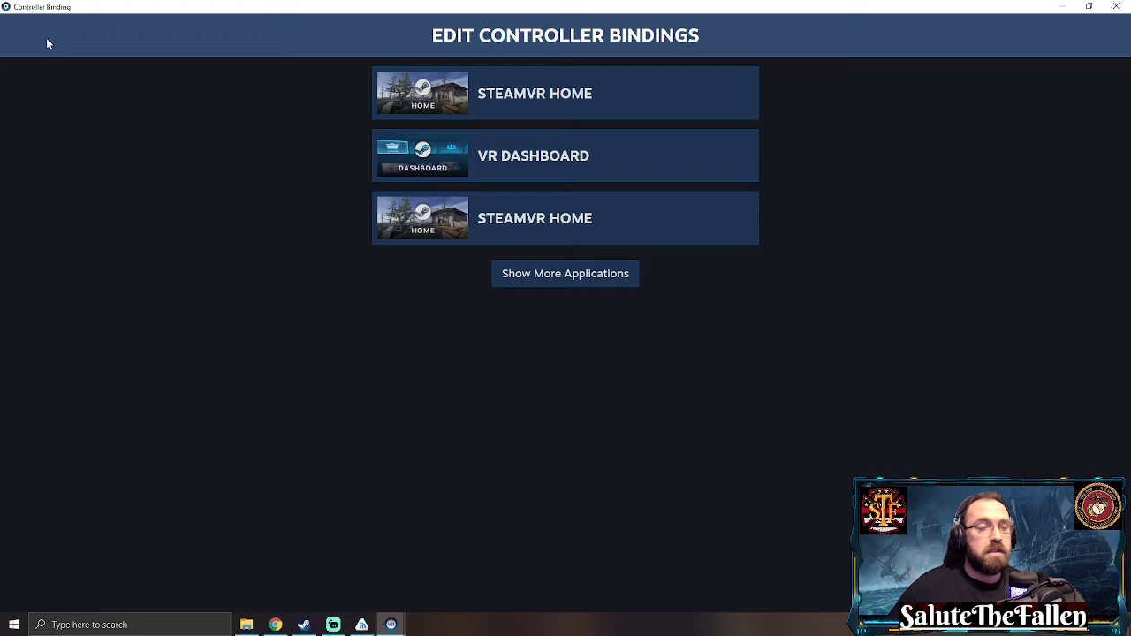
mouse_move(237, 176)
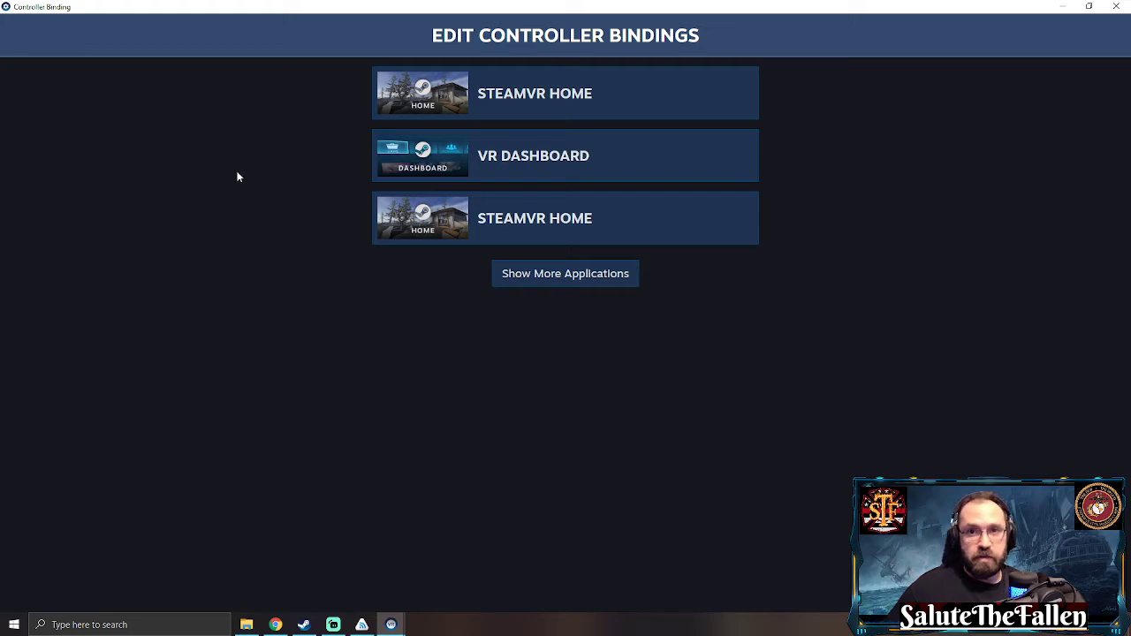